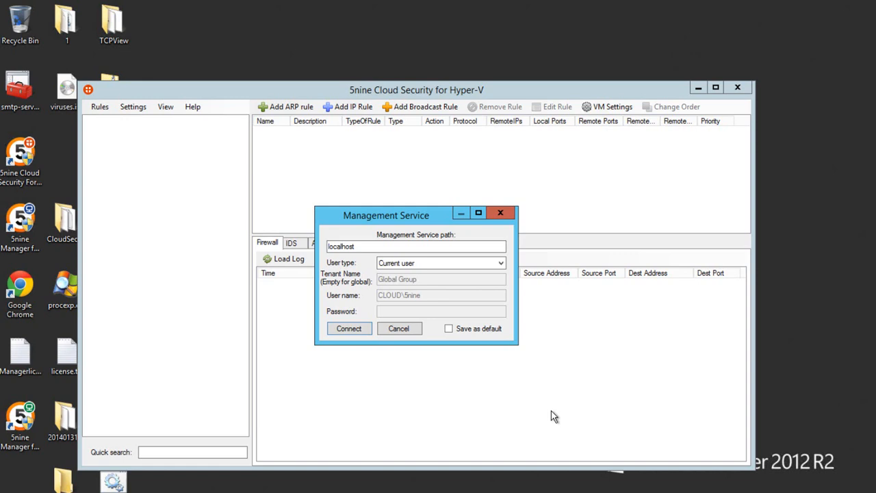
pyautogui.moveTo(545, 352)
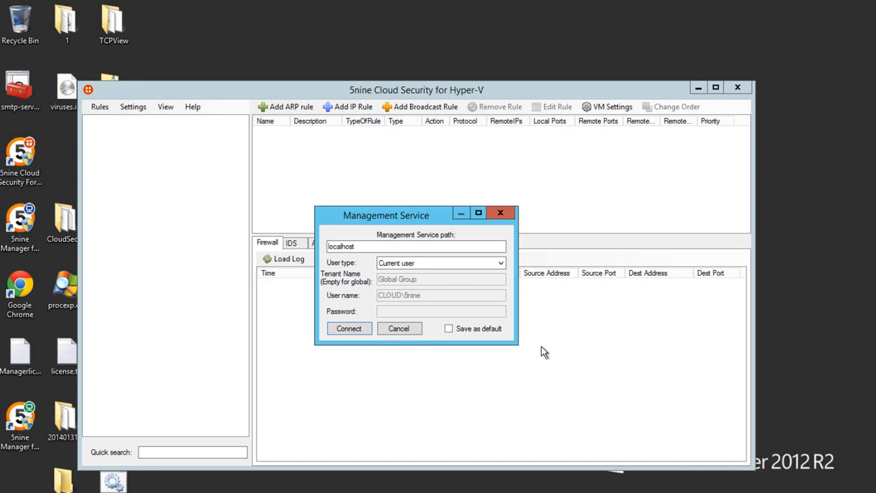
pyautogui.moveTo(367, 291)
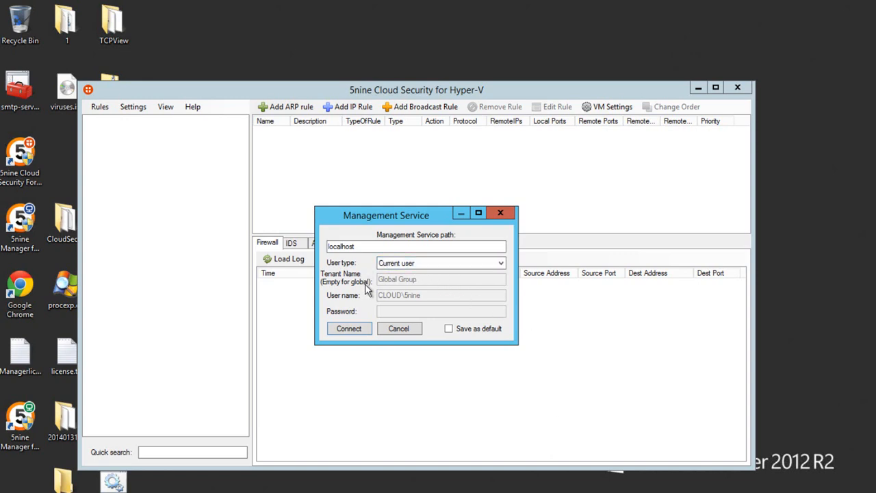
pyautogui.moveTo(361, 296)
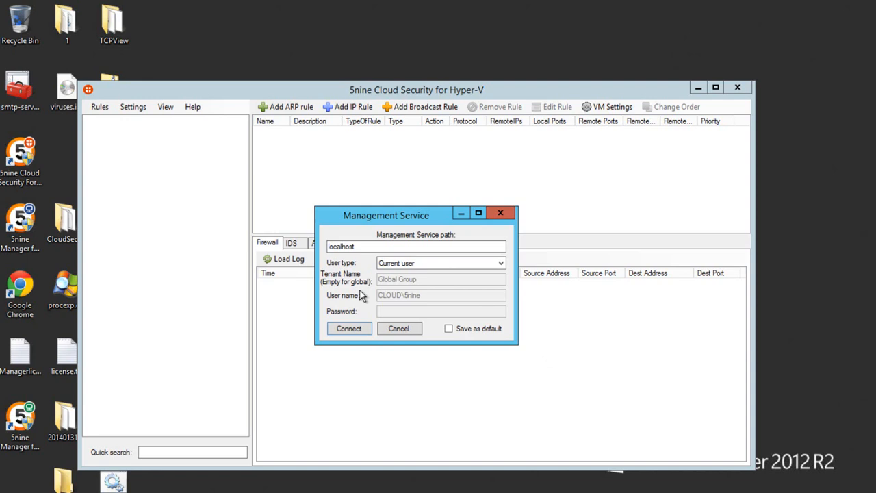
pyautogui.moveTo(385, 314)
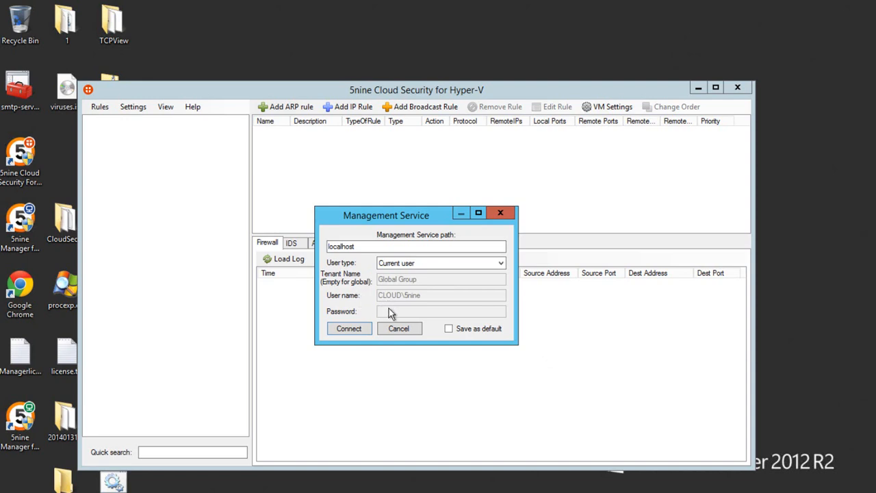
pyautogui.moveTo(387, 314)
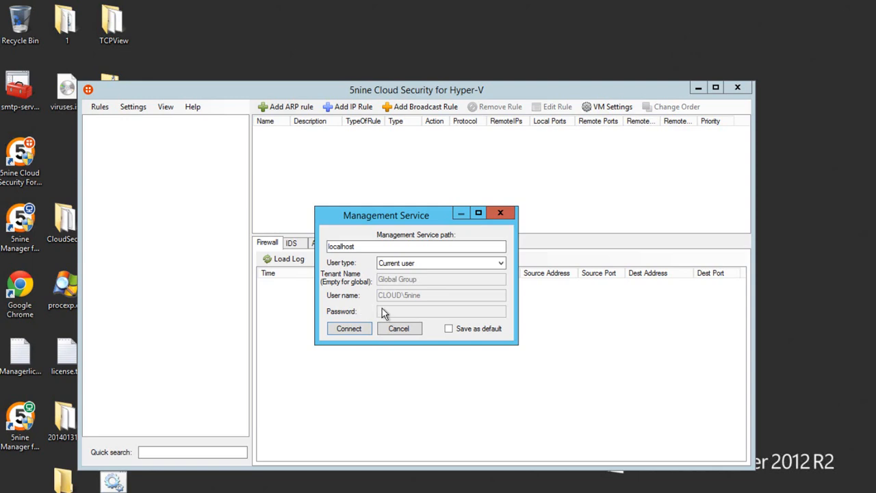
pyautogui.moveTo(375, 332)
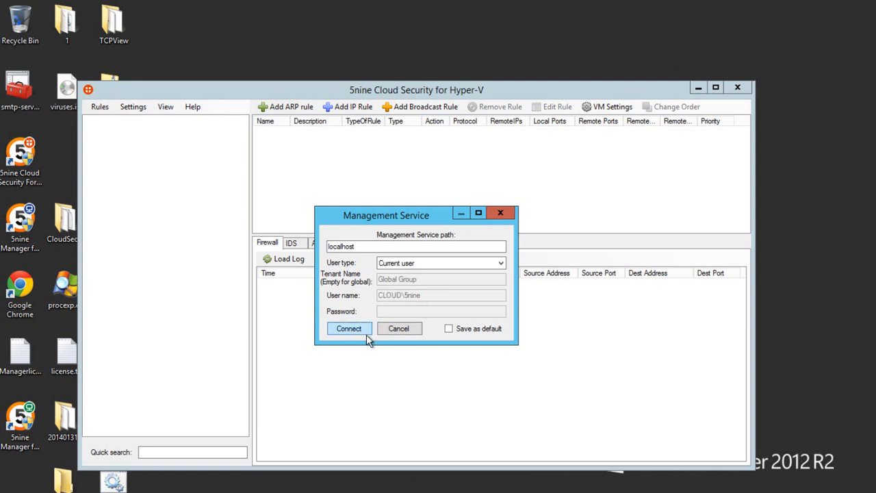
# Step: Connect to the local management service so tenants, global groups and Hyper-V hosts load
pyautogui.click(347, 328)
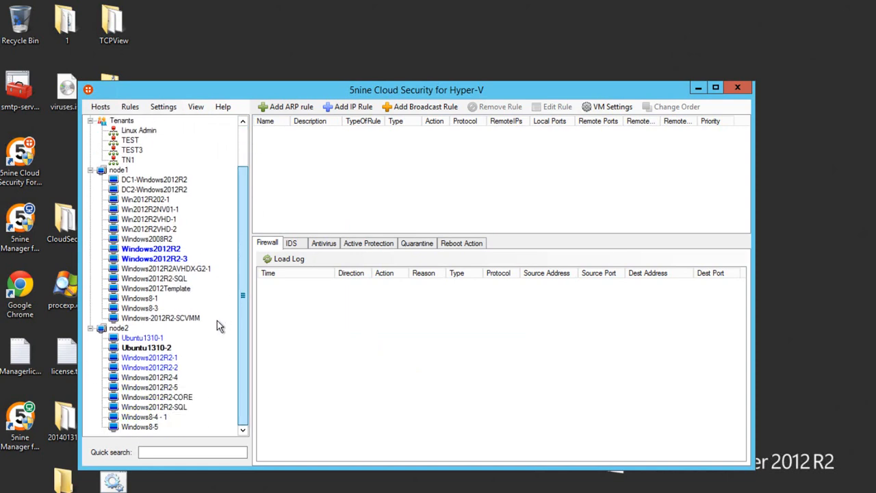
pyautogui.click(145, 348)
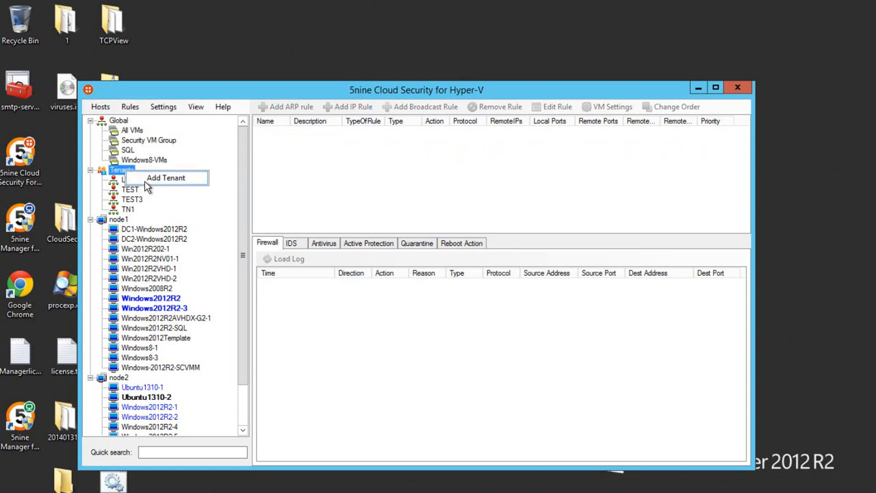
# Step: Start a new tenant and enter the name TestTenant
pyautogui.click(164, 178)
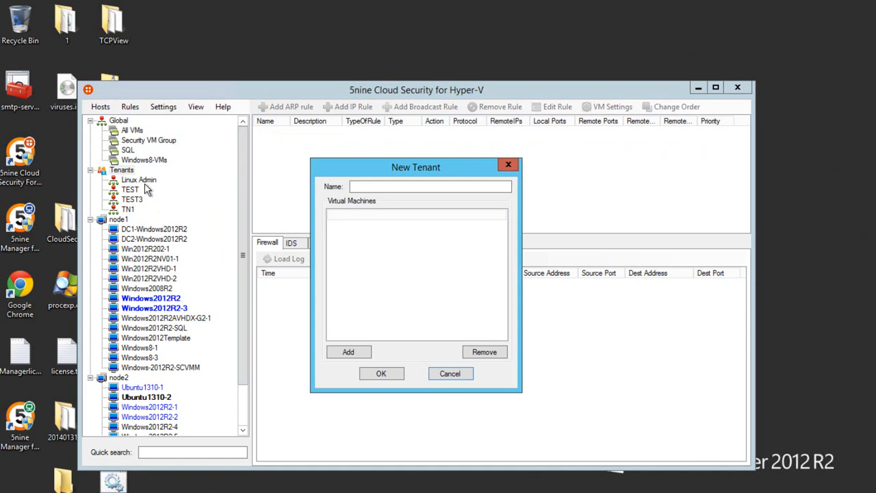
pyautogui.click(430, 186)
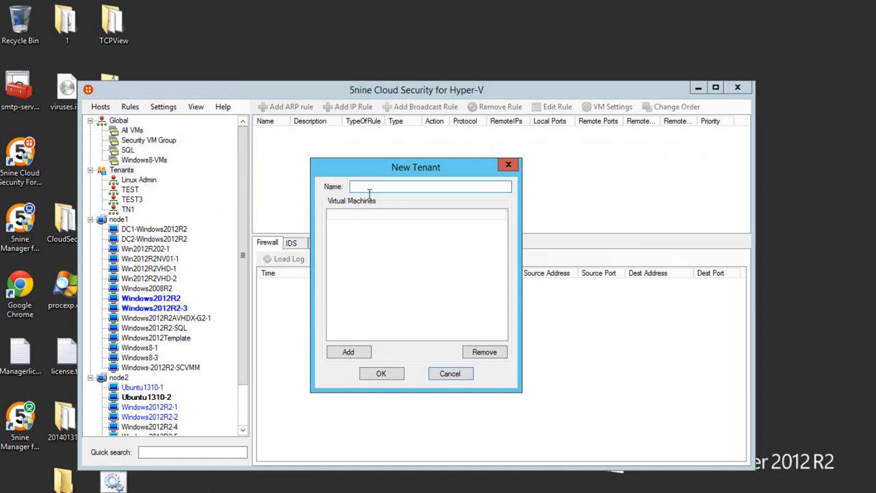
pyautogui.click(430, 186)
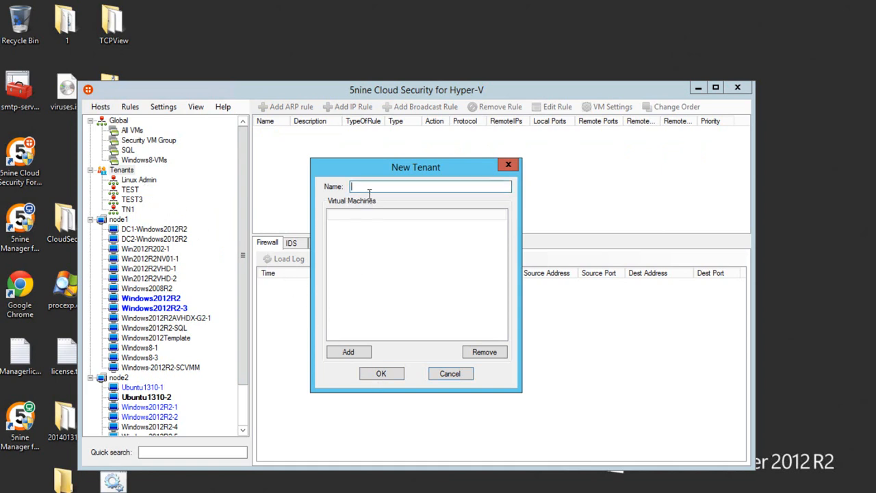
pyautogui.write('TestTenant')
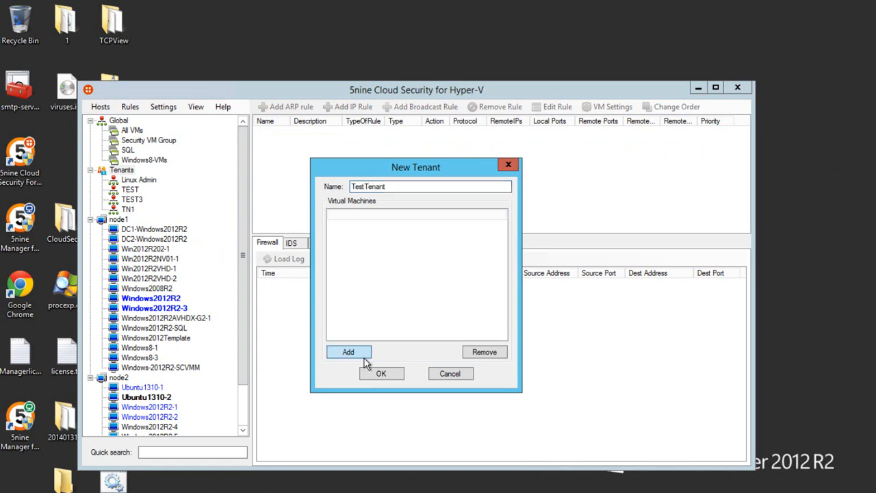
# Step: Add Windows8-1, Windows8-3, Windows8-4 - 1 and Windows8-5 to TestTenant and save the tenant
pyautogui.click(348, 350)
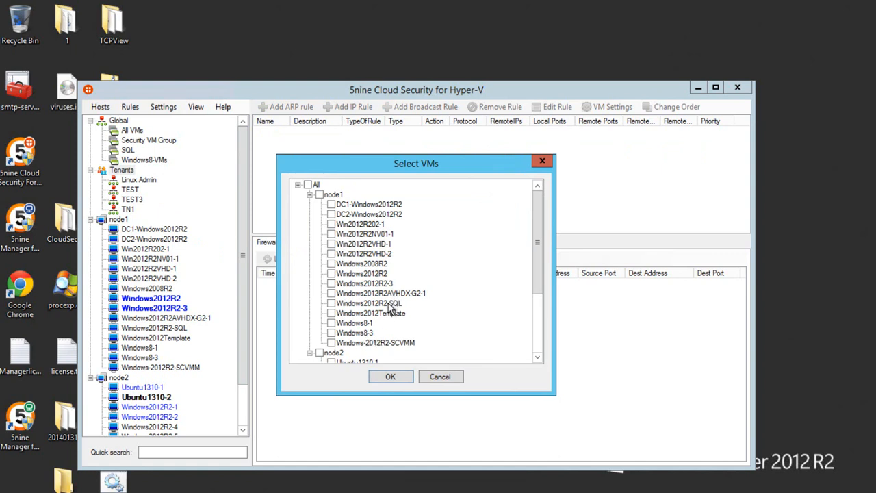
pyautogui.moveTo(395, 323)
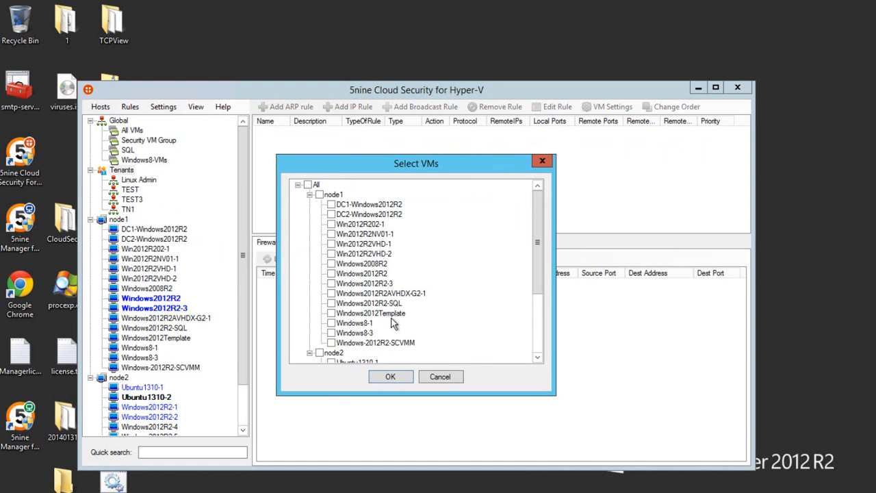
pyautogui.moveTo(342, 334)
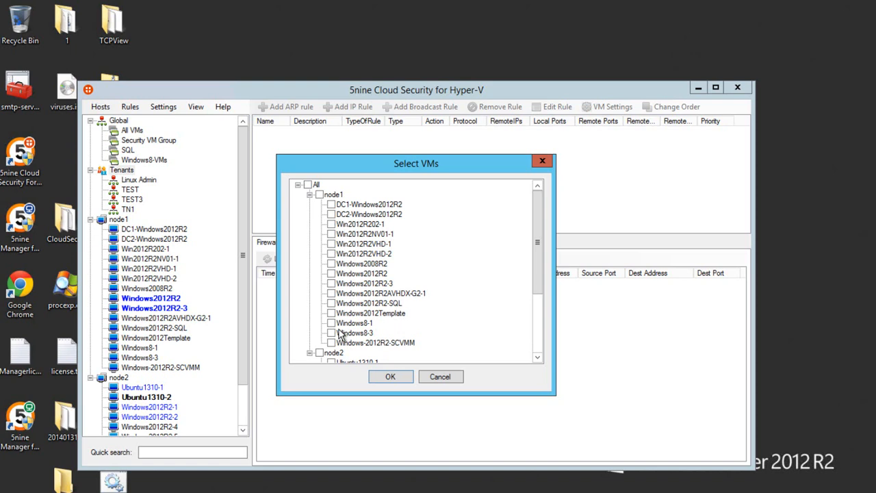
pyautogui.click(332, 333)
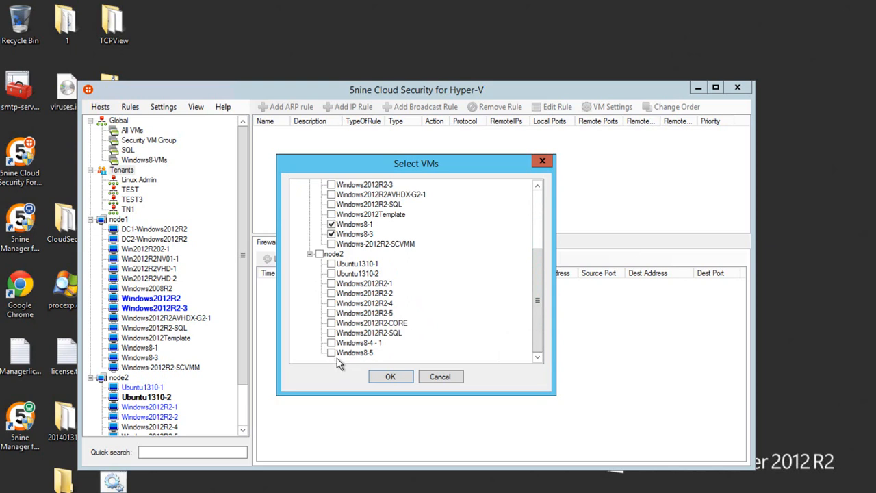
pyautogui.click(390, 377)
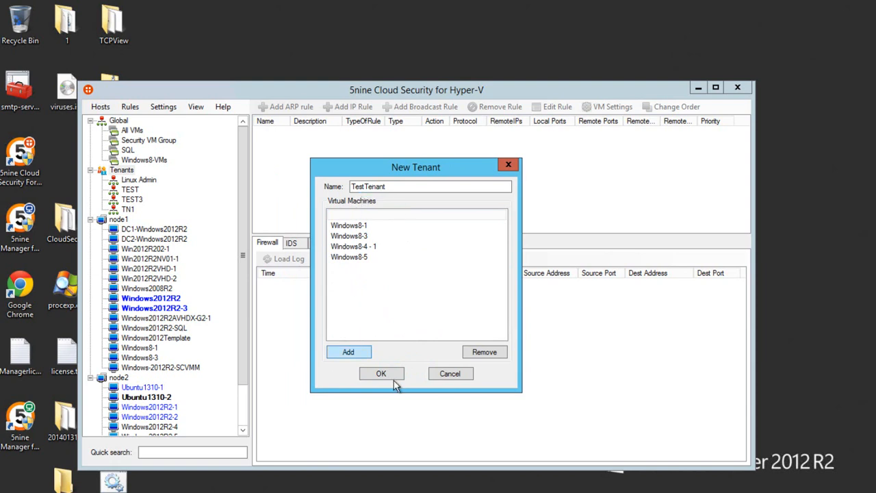
pyautogui.click(381, 372)
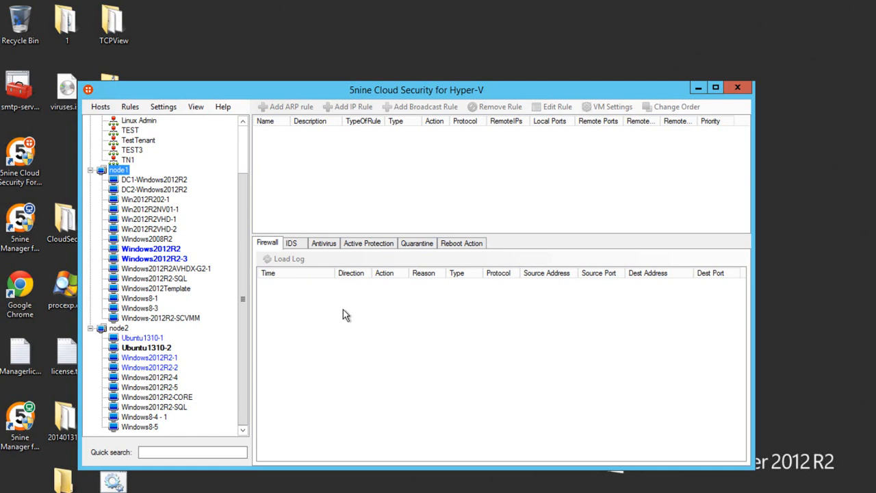
# Step: Manage TestTenant's users and permissions, add an entry and bring up the user picker
pyautogui.click(137, 139)
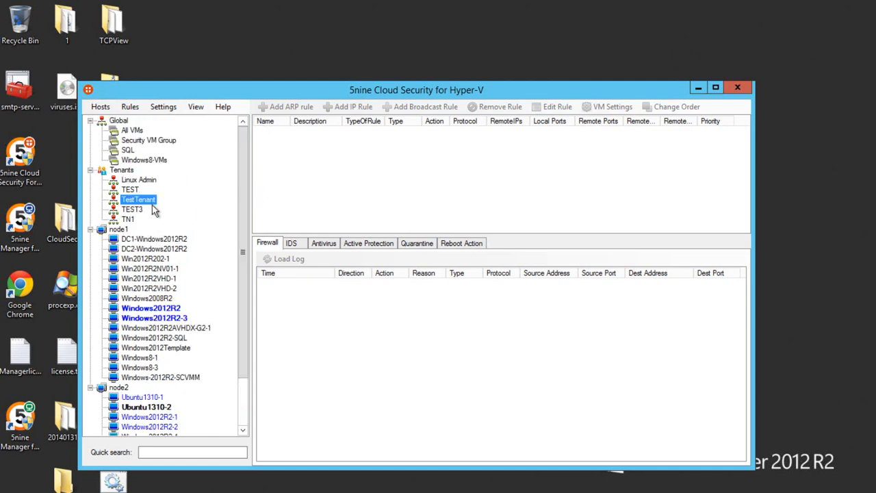
pyautogui.rightClick(138, 200)
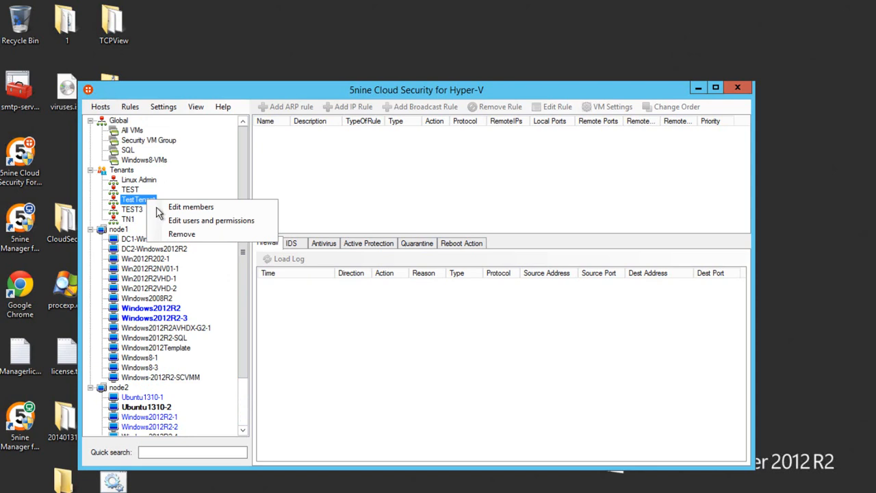
pyautogui.click(211, 219)
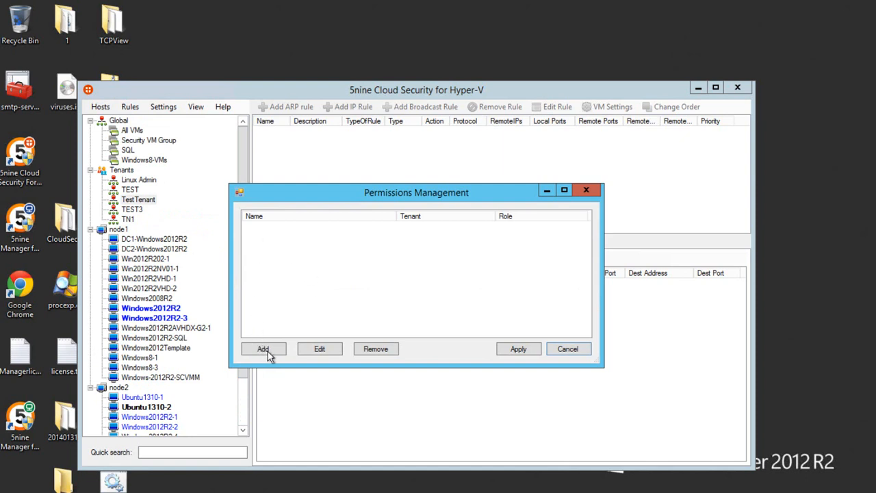
pyautogui.click(263, 349)
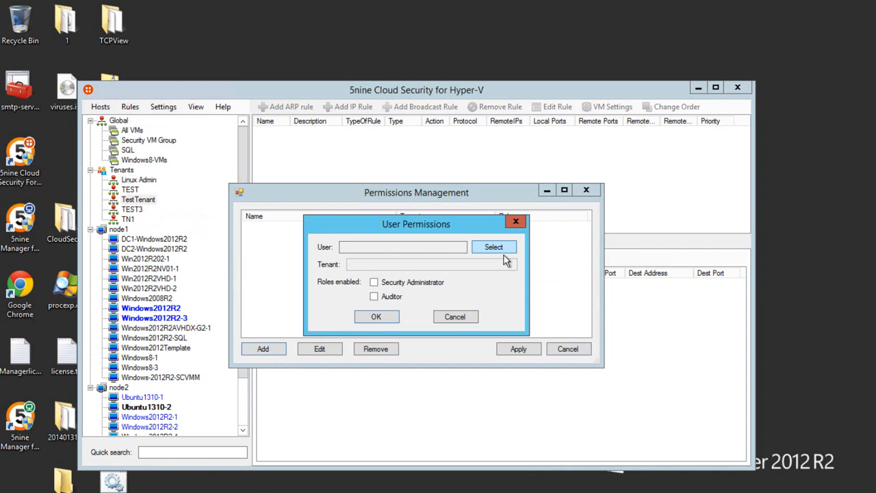
pyautogui.click(493, 247)
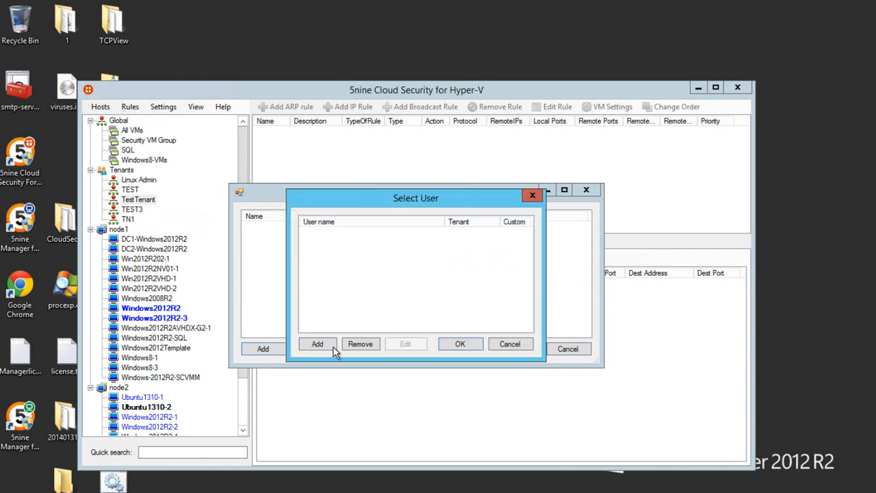
# Step: Create custom user testadmin with a password for TestTenant
pyautogui.click(317, 344)
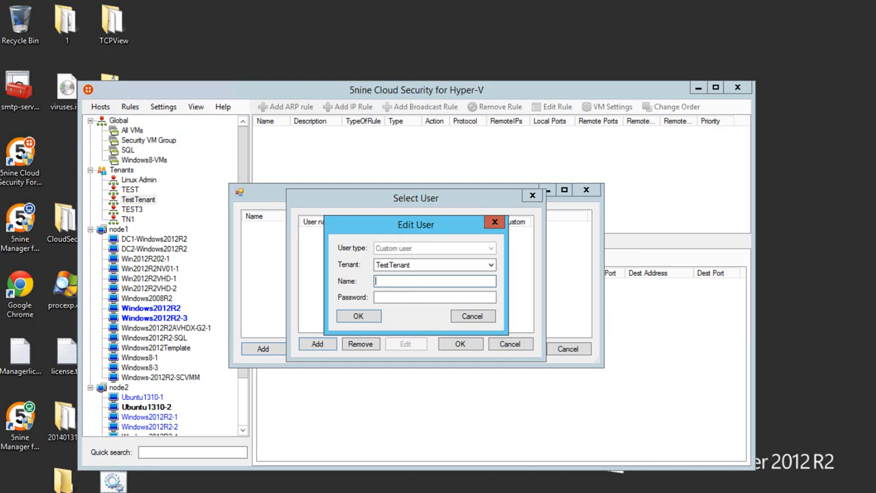
pyautogui.write('testadmi')
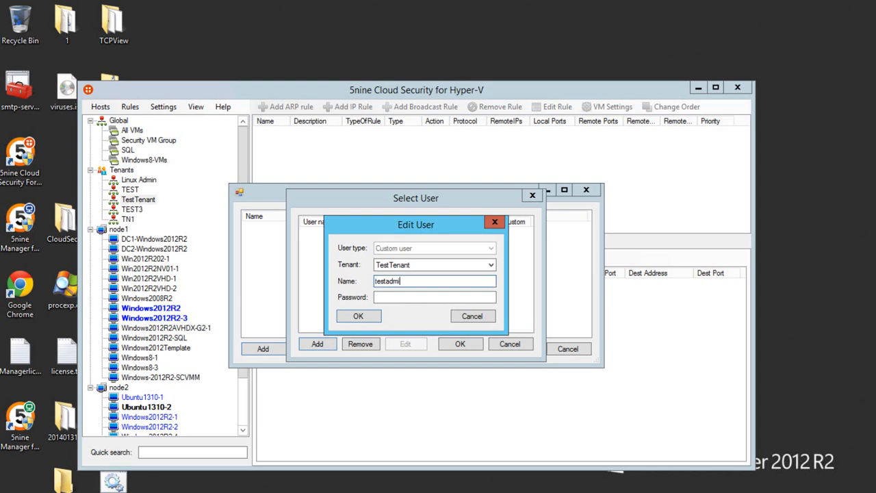
pyautogui.write('•••••')
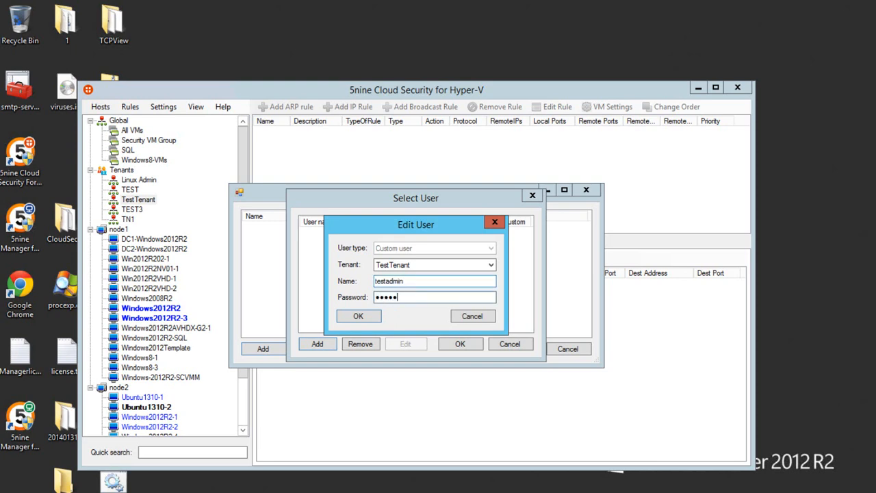
pyautogui.click(359, 315)
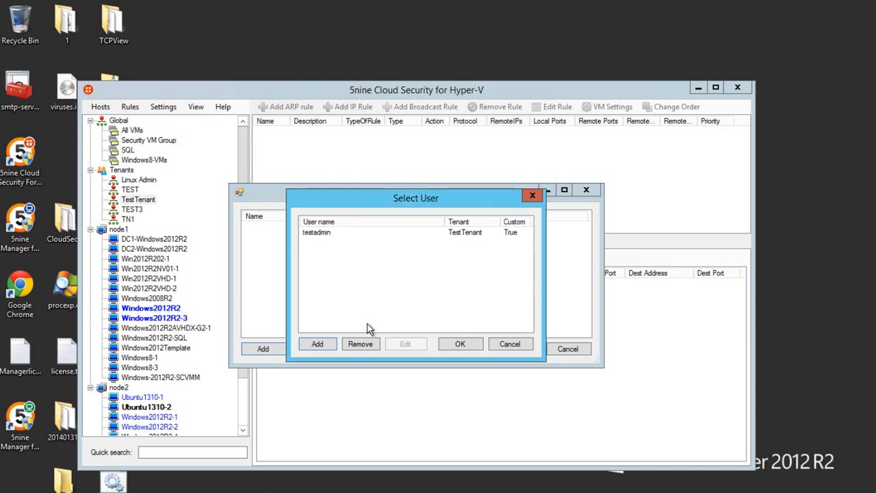
# Step: Create custom user testauditor, then return to permissions management
pyautogui.click(318, 344)
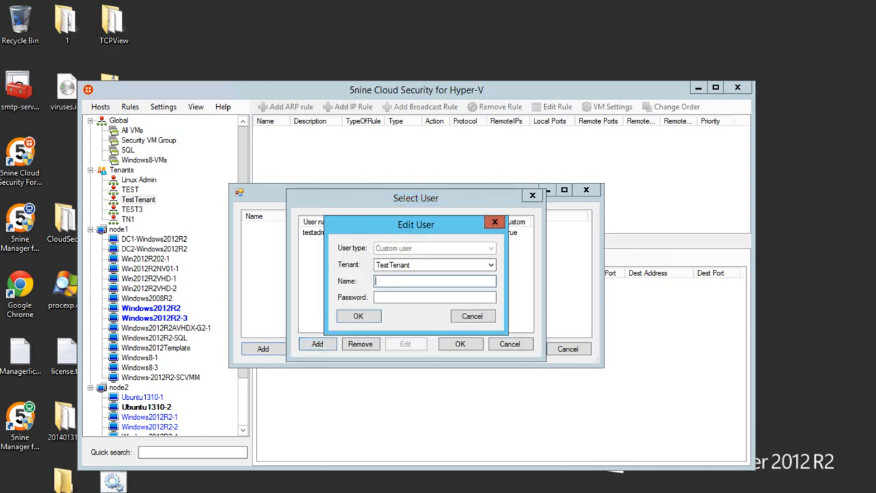
pyautogui.write('testa')
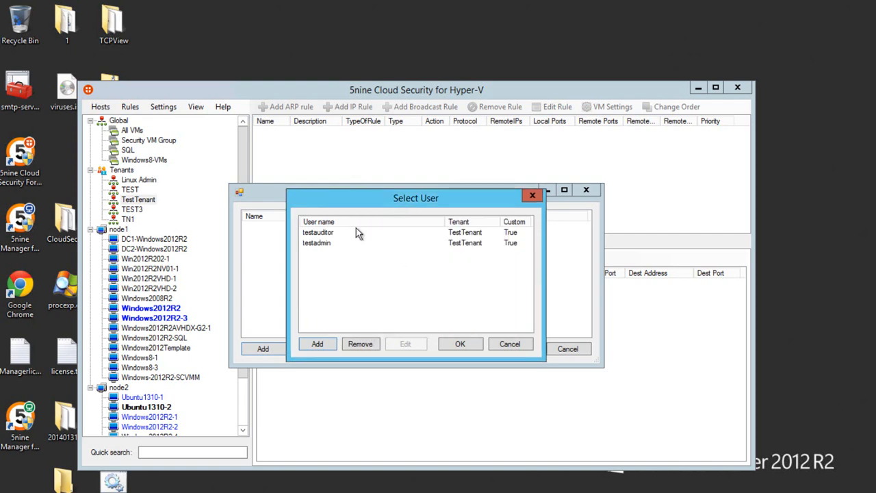
pyautogui.moveTo(341, 245)
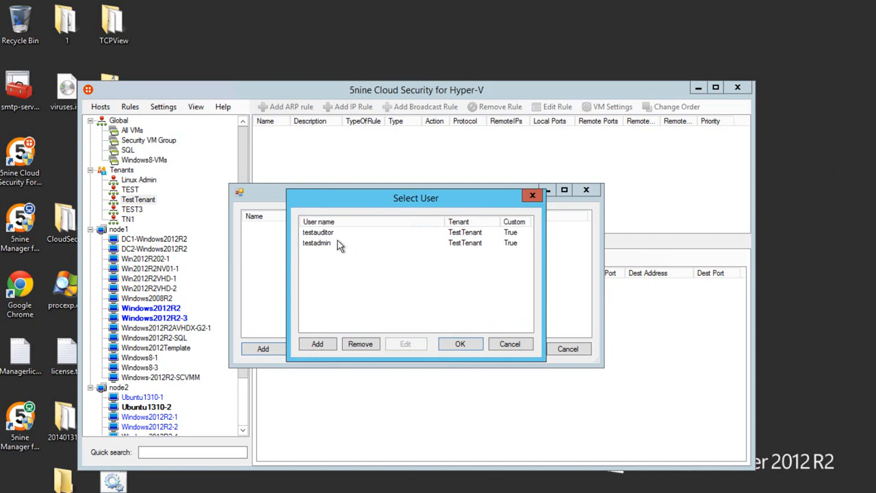
pyautogui.click(509, 344)
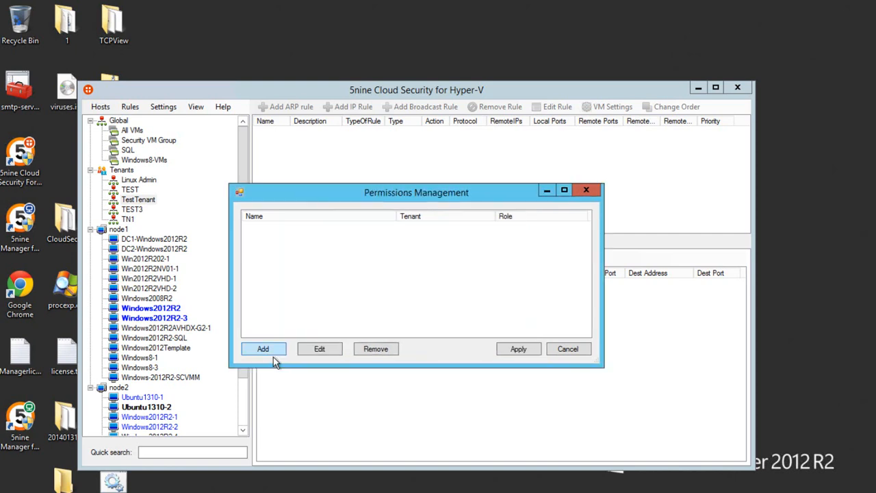
# Step: Grant testadmin the Security Administrator and Auditor roles in TestTenant
pyautogui.click(263, 349)
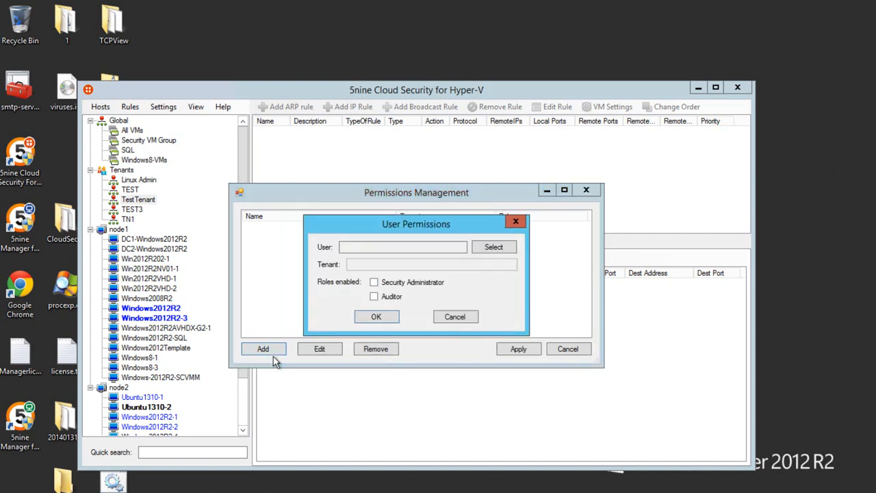
pyautogui.click(493, 246)
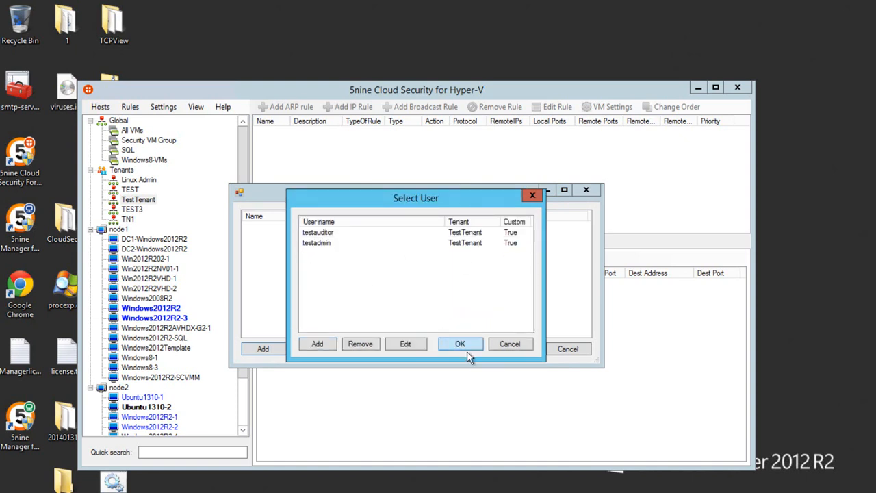
pyautogui.click(460, 344)
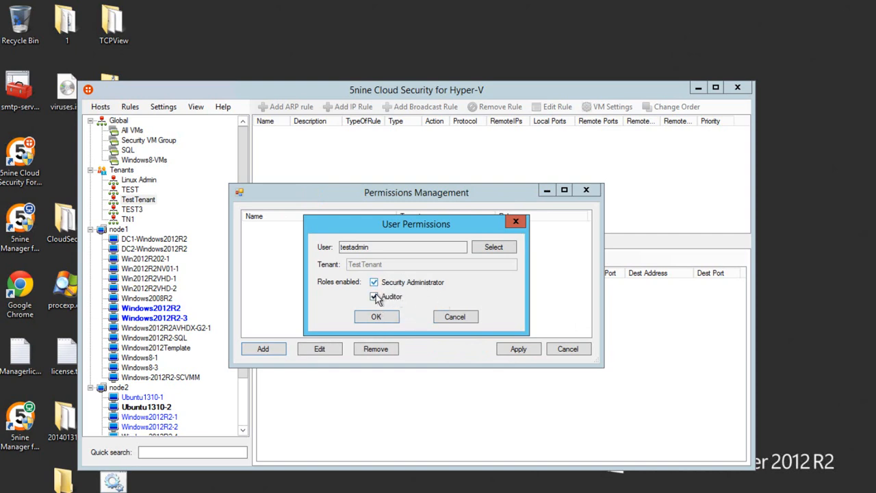
pyautogui.click(373, 296)
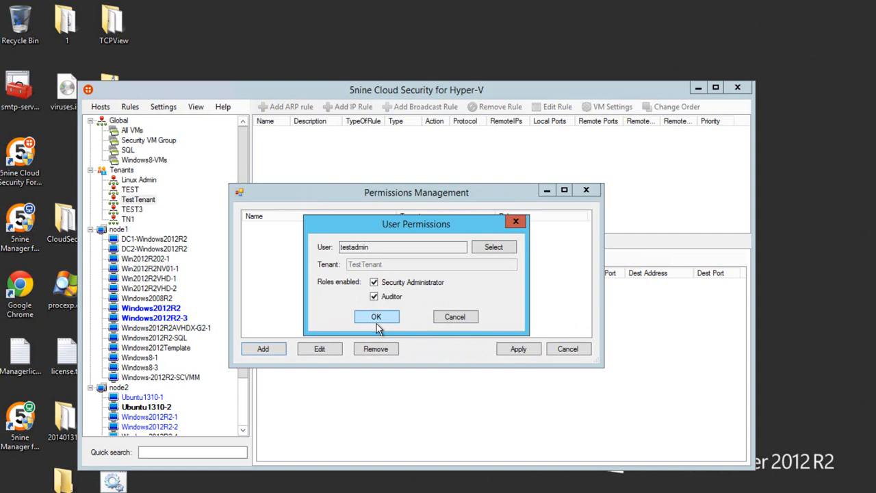
pyautogui.click(376, 317)
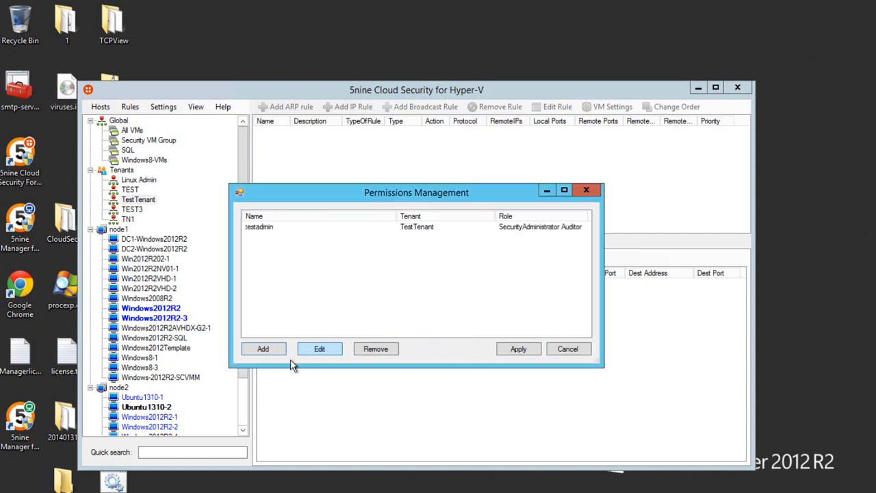
# Step: Grant testauditor the Auditor role and apply TestTenant's permissions
pyautogui.click(263, 349)
pyautogui.write('testauditor')
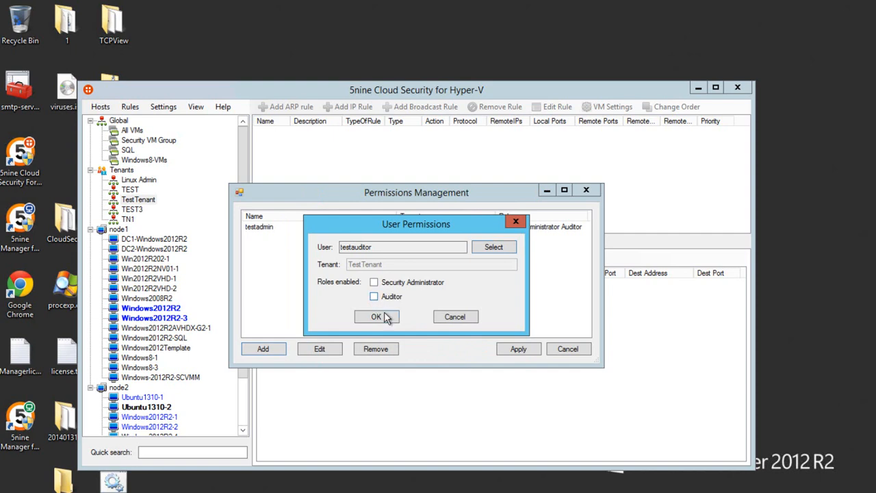
pyautogui.click(376, 316)
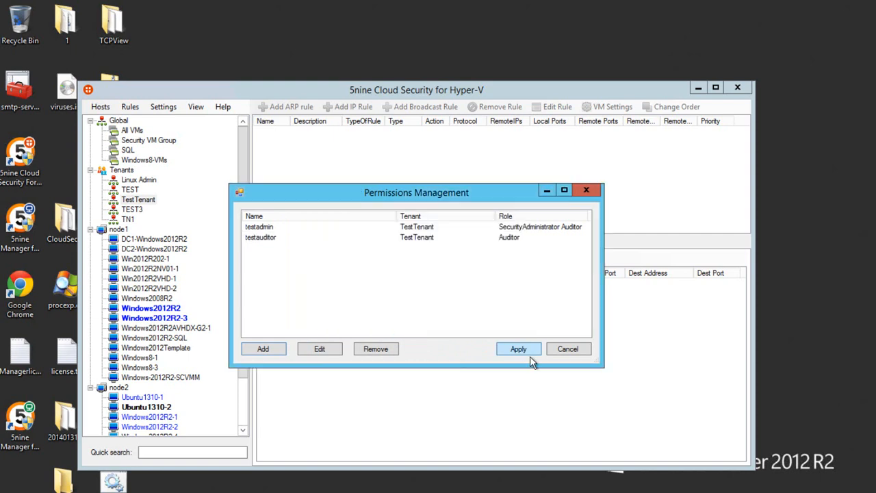
pyautogui.click(518, 349)
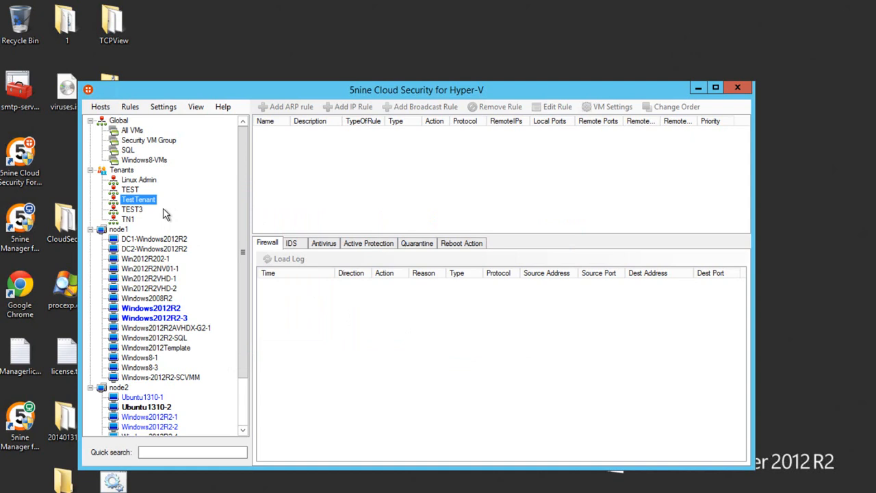
pyautogui.moveTo(748, 98)
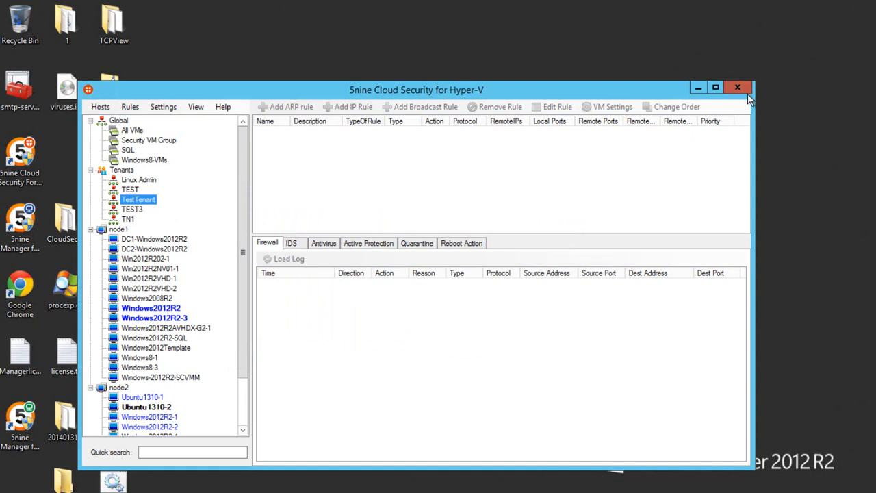
# Step: Relaunch the console and connect as testadmin of tenant testtenant
pyautogui.click(739, 87)
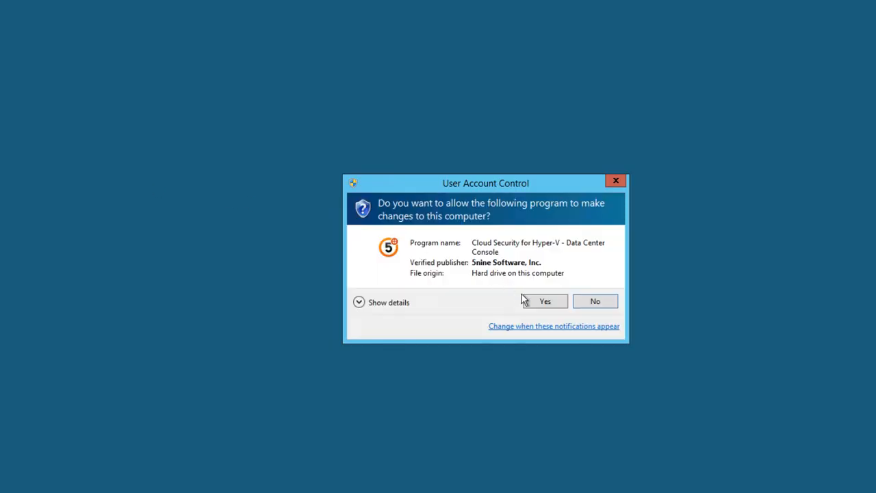
pyautogui.click(545, 302)
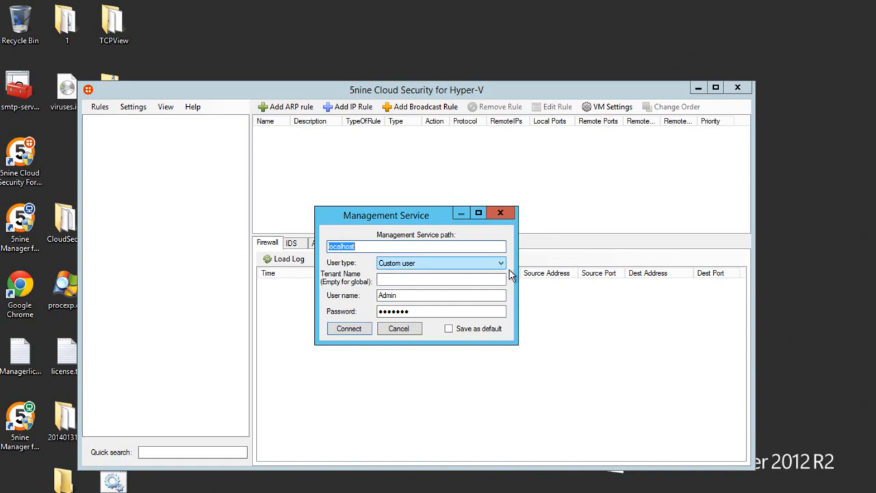
pyautogui.click(441, 279)
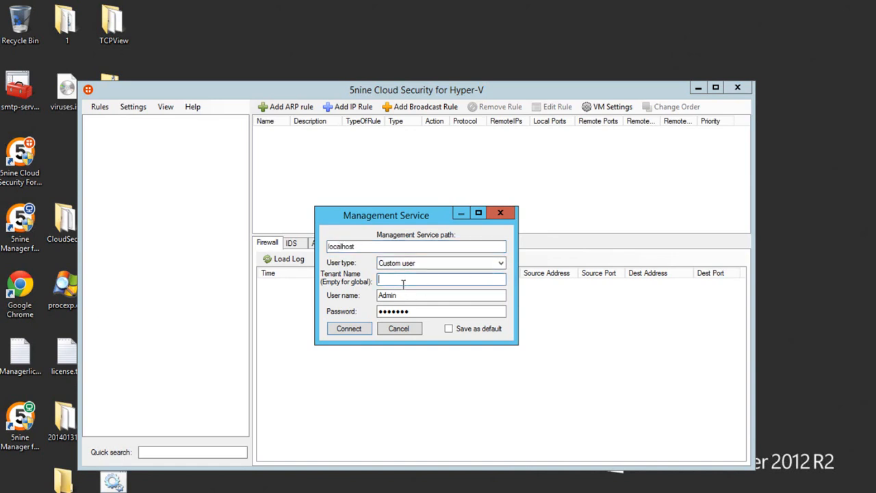
pyautogui.write('test')
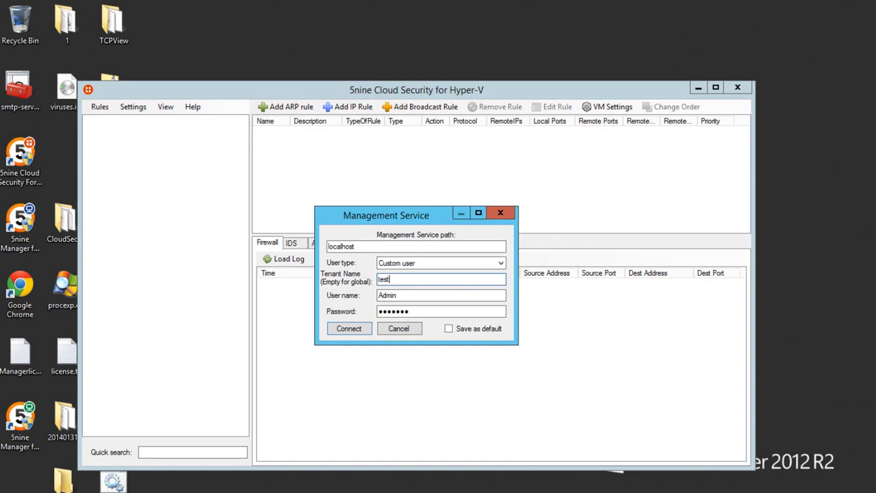
pyautogui.write('tenant')
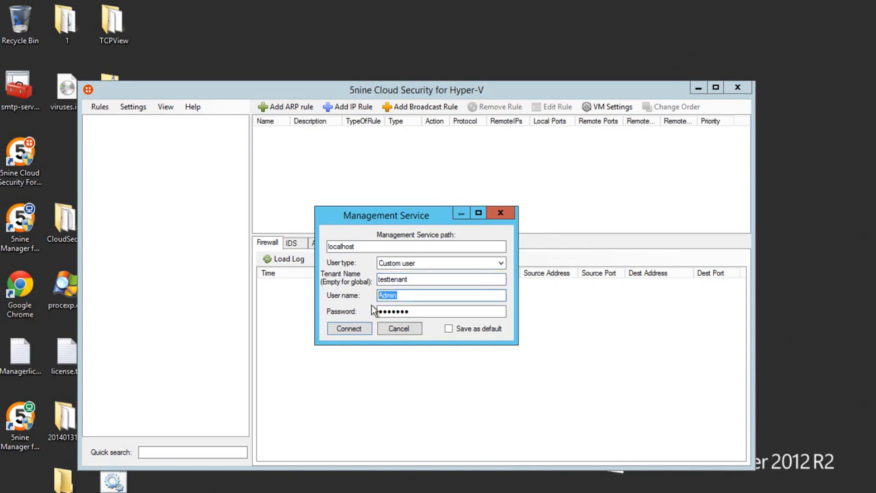
pyautogui.write('testadmin')
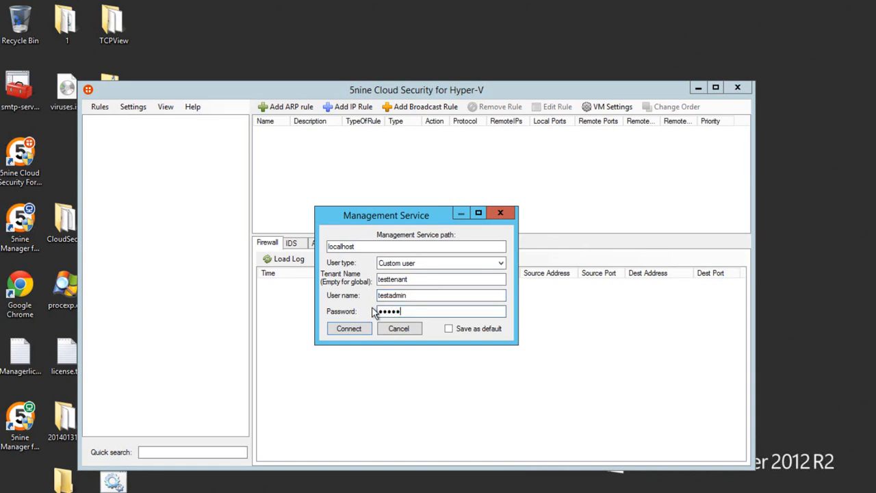
pyautogui.click(347, 329)
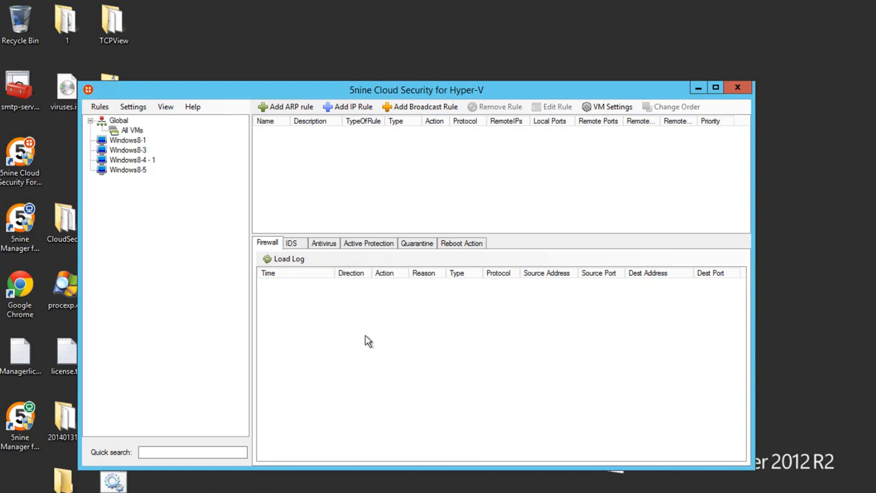
# Step: Browse the VM tree and select the Windows8-5 virtual machine
pyautogui.click(132, 131)
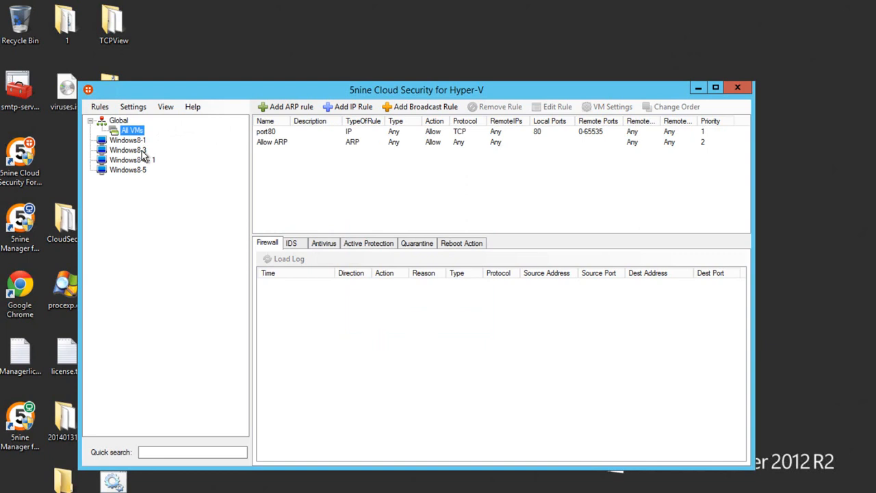
pyautogui.click(127, 140)
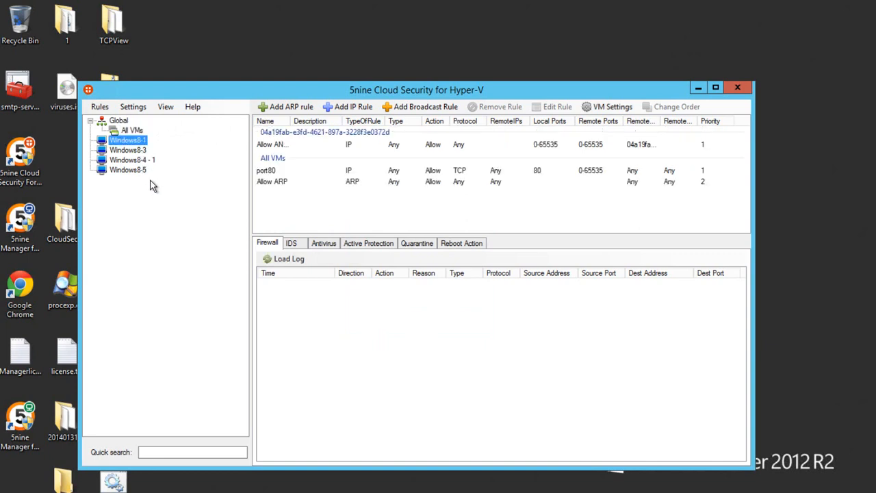
pyautogui.click(129, 149)
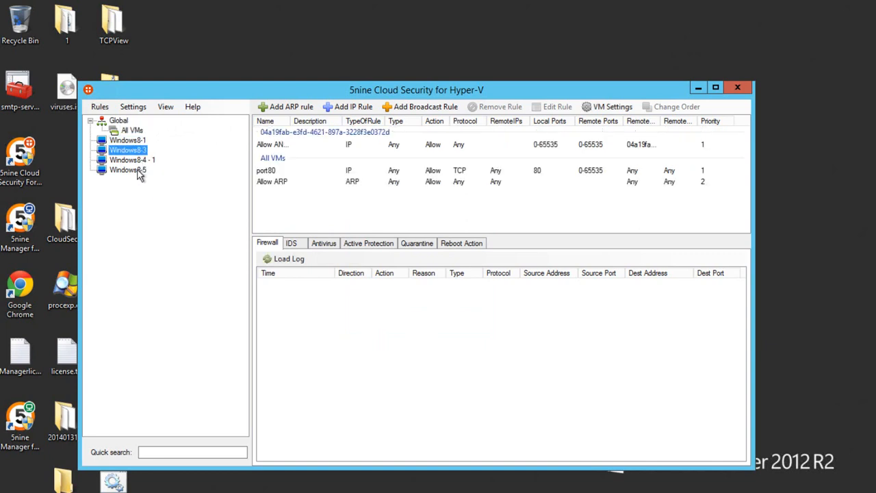
pyautogui.click(127, 170)
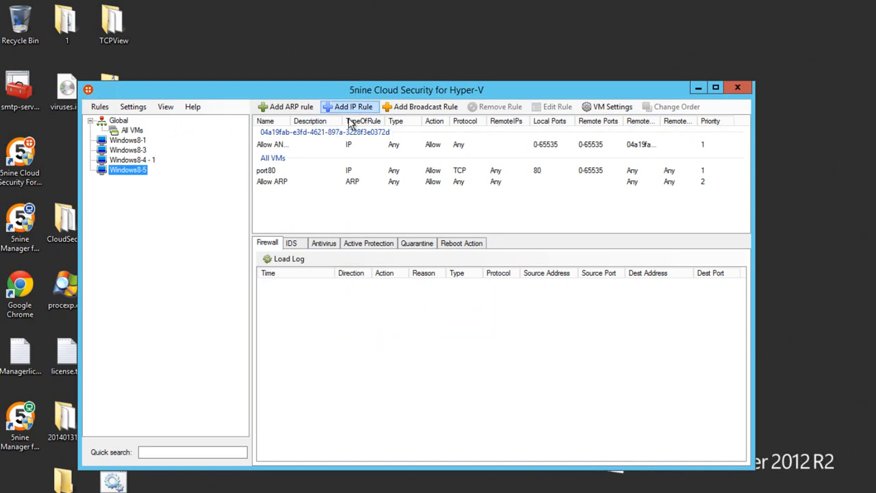
# Step: Add an outbound HTTP allow rule on TCP port 80 from the template, then close the console
pyautogui.click(349, 107)
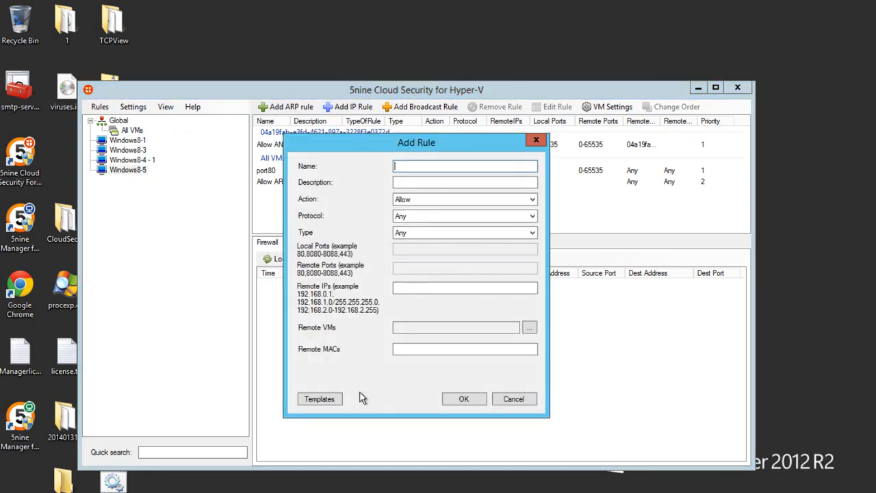
pyautogui.click(319, 399)
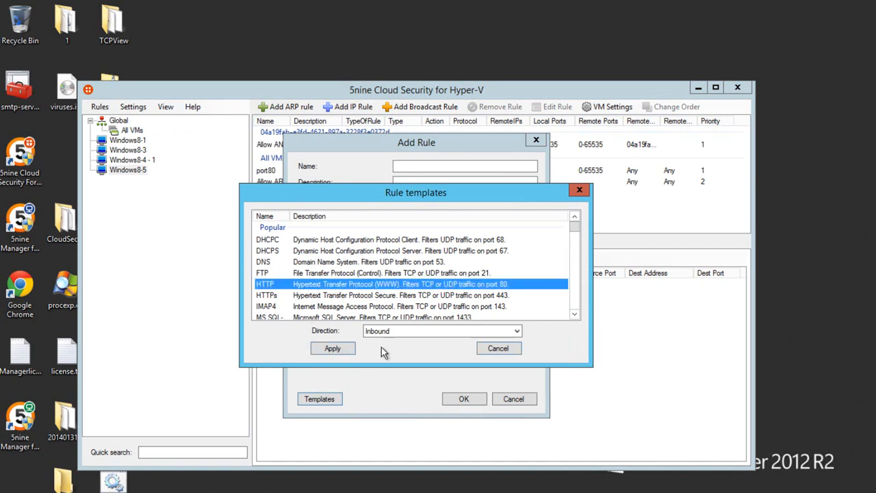
pyautogui.click(332, 348)
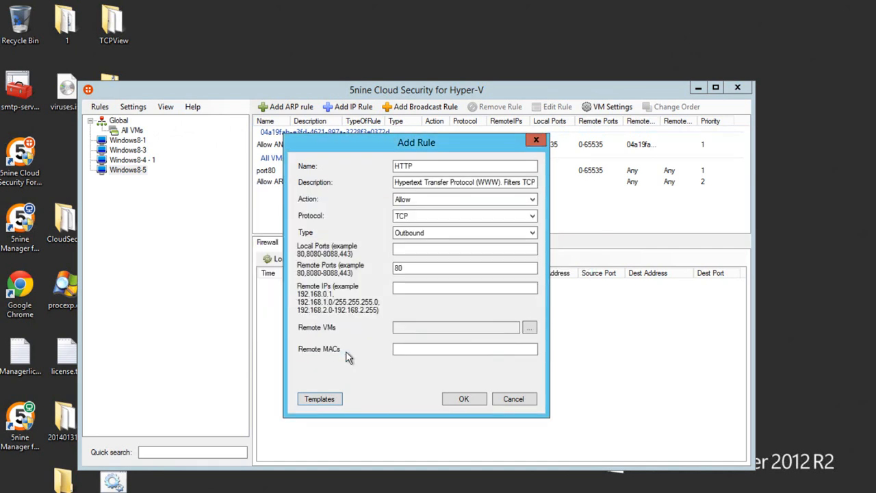
pyautogui.click(462, 400)
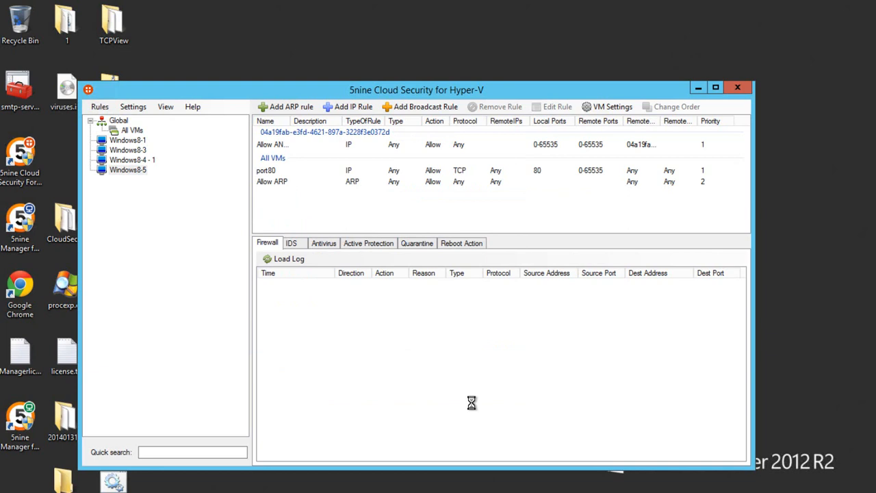
pyautogui.click(129, 170)
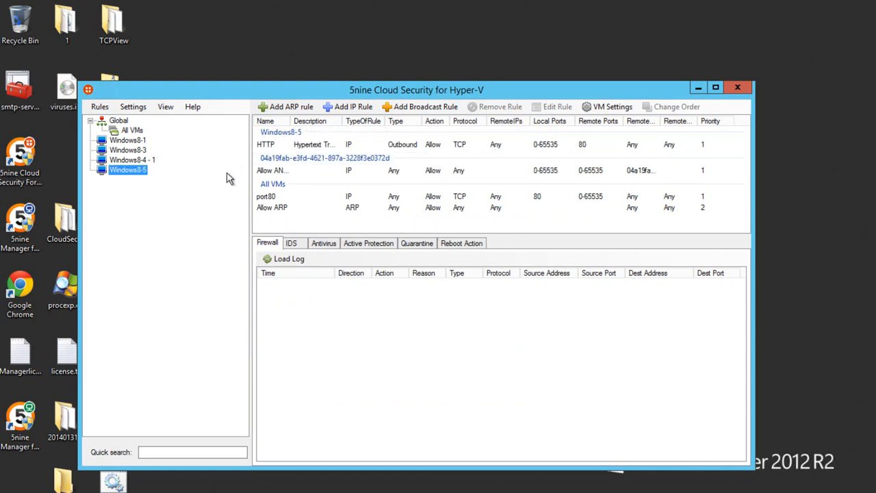
pyautogui.moveTo(282, 164)
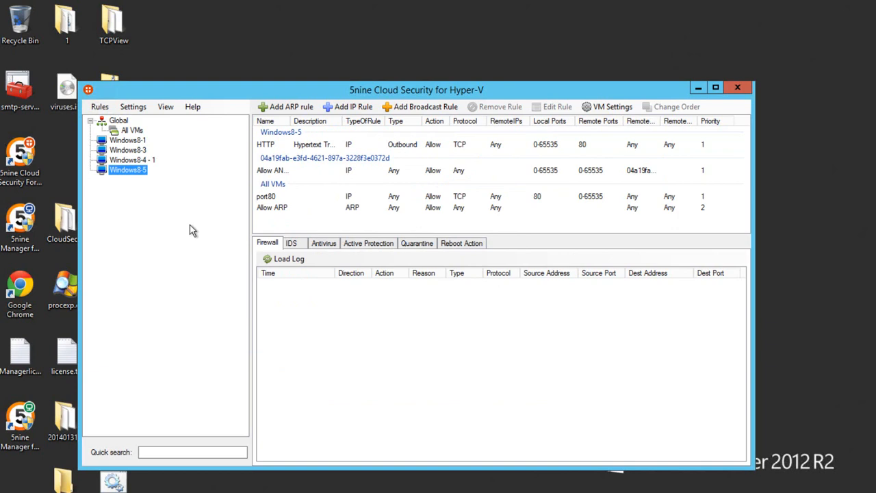
pyautogui.moveTo(184, 210)
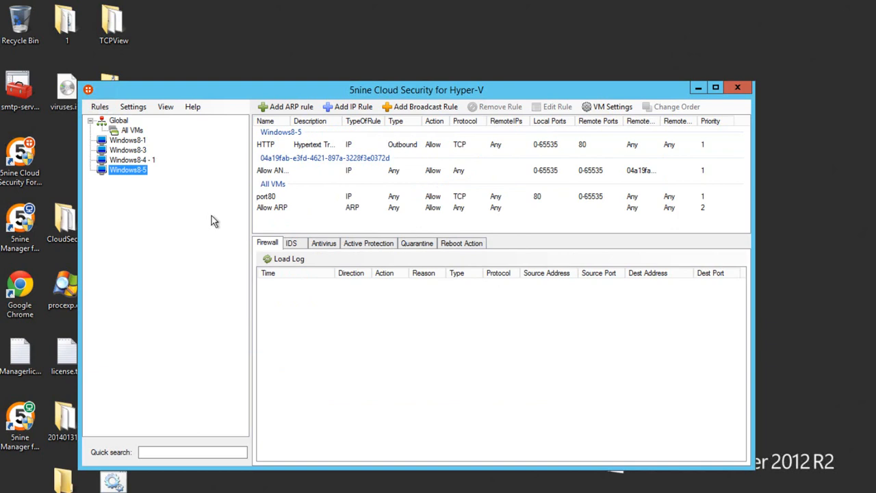
pyautogui.moveTo(312, 241)
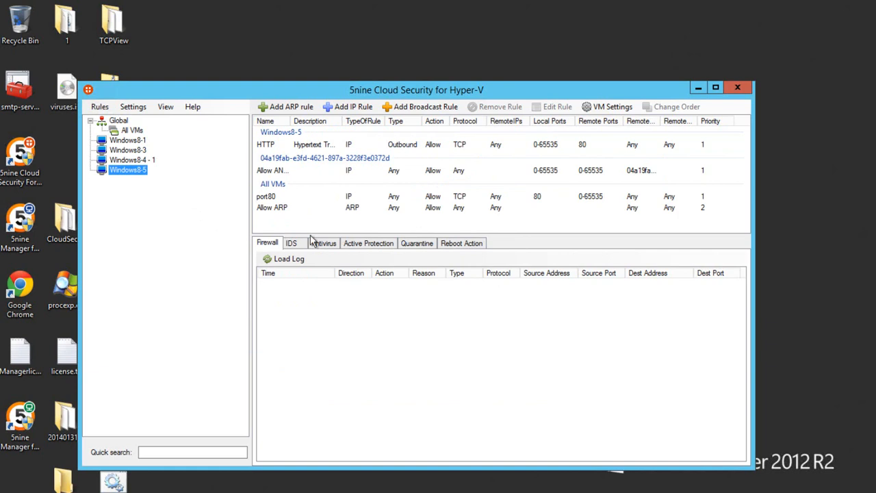
pyautogui.click(739, 88)
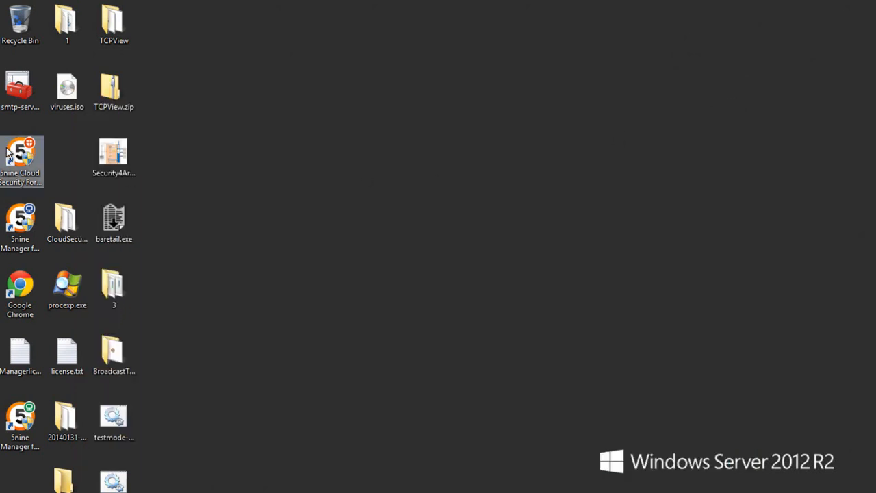
# Step: Relaunch the console and connect to tenant testtenant as testauditor
pyautogui.doubleClick(19, 162)
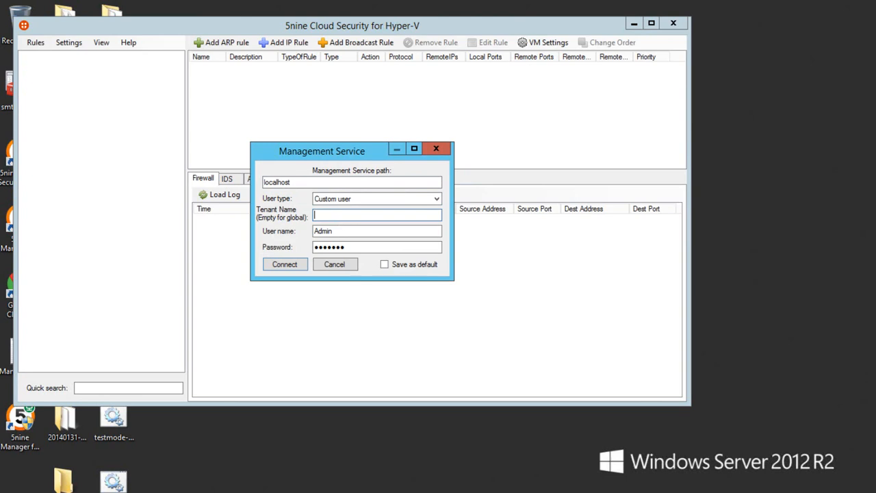
pyautogui.write('testtenan')
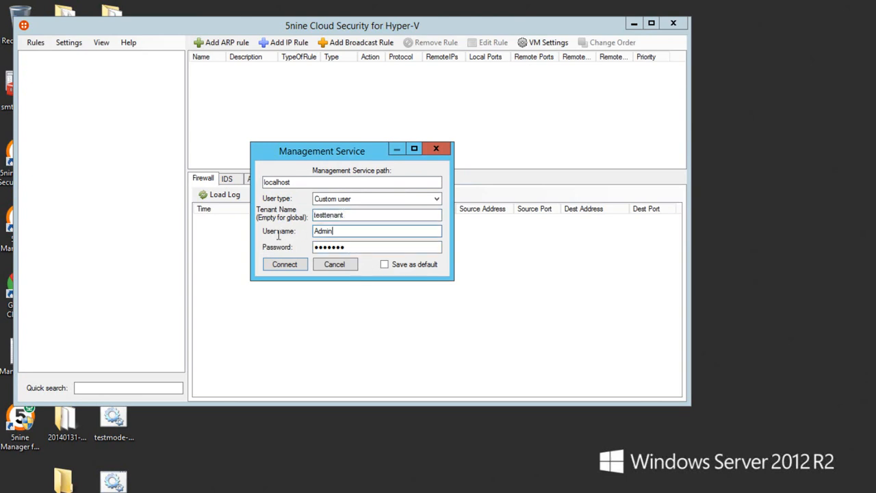
pyautogui.write('testauditor')
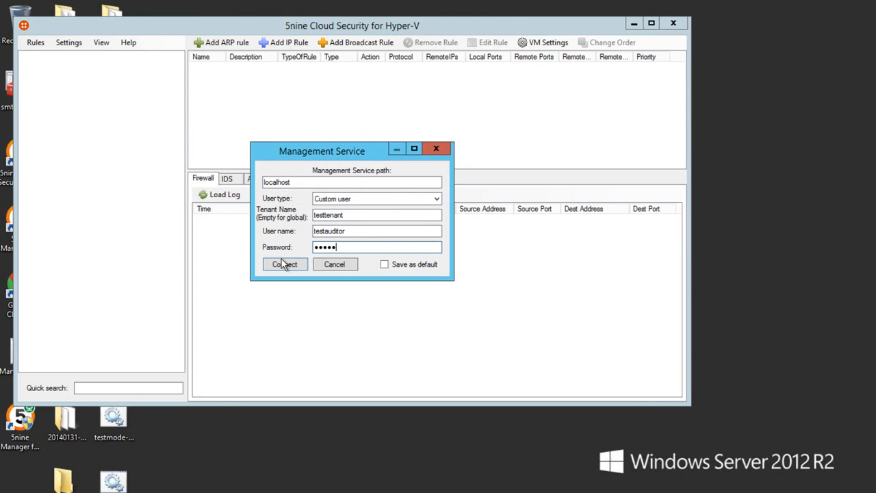
pyautogui.click(285, 264)
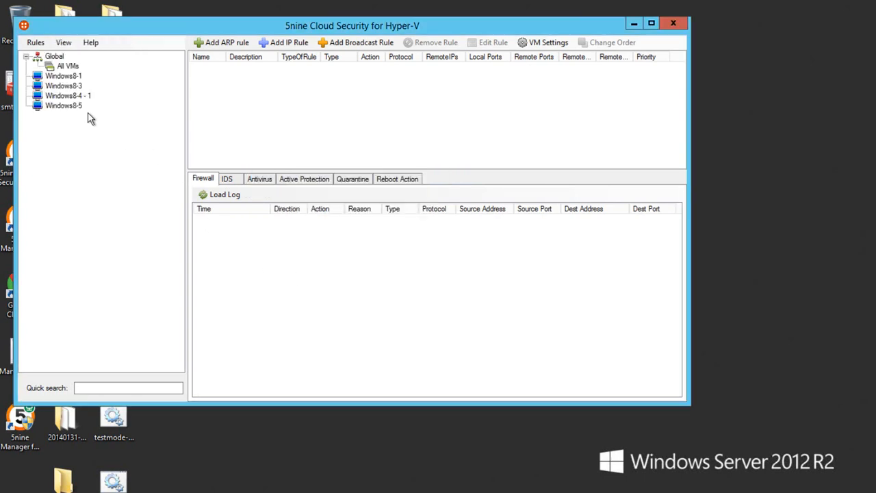
# Step: As testauditor, set Windows8-5's HTTP rule Type to Inbound; dismiss the resulting access-denied insufficient-privileges error
pyautogui.click(63, 75)
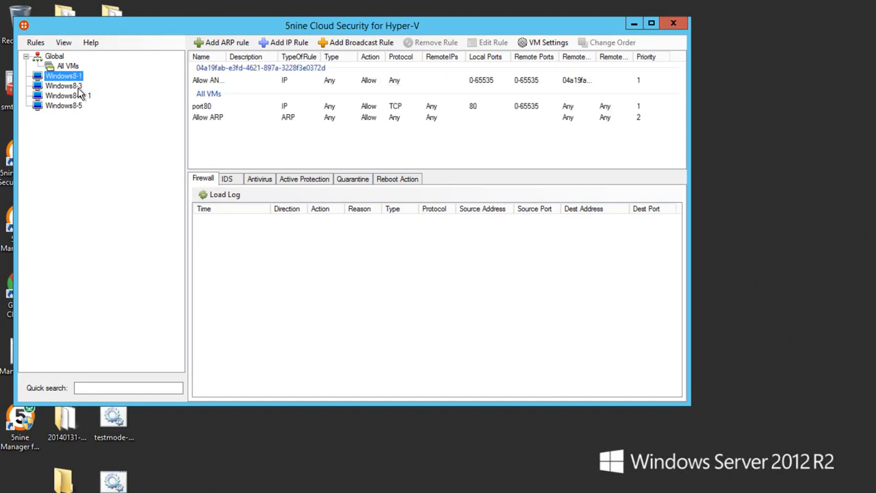
pyautogui.moveTo(83, 98)
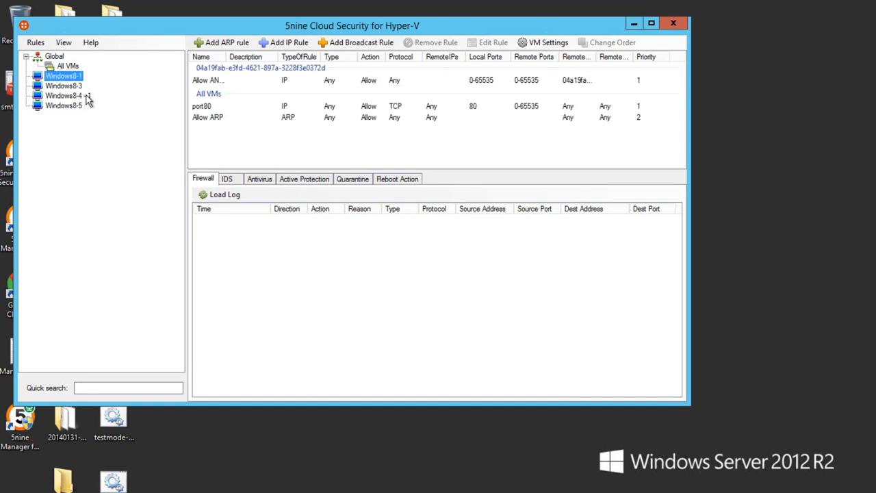
pyautogui.click(63, 105)
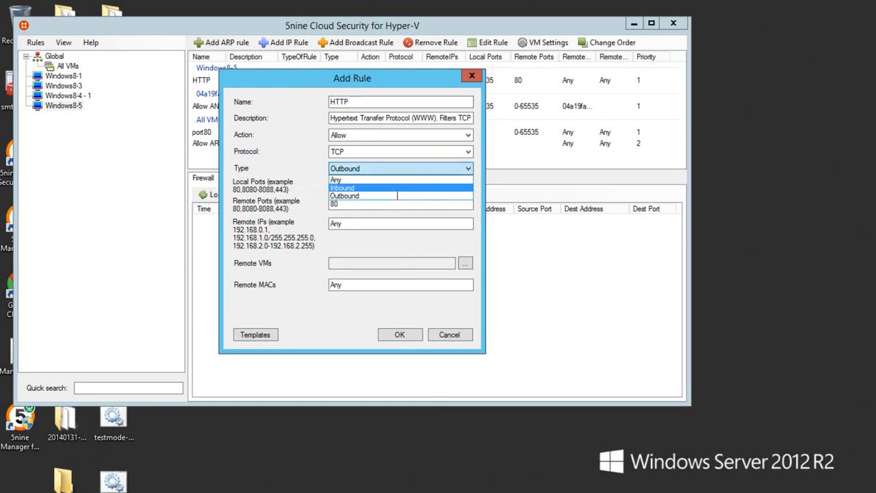
pyautogui.click(449, 334)
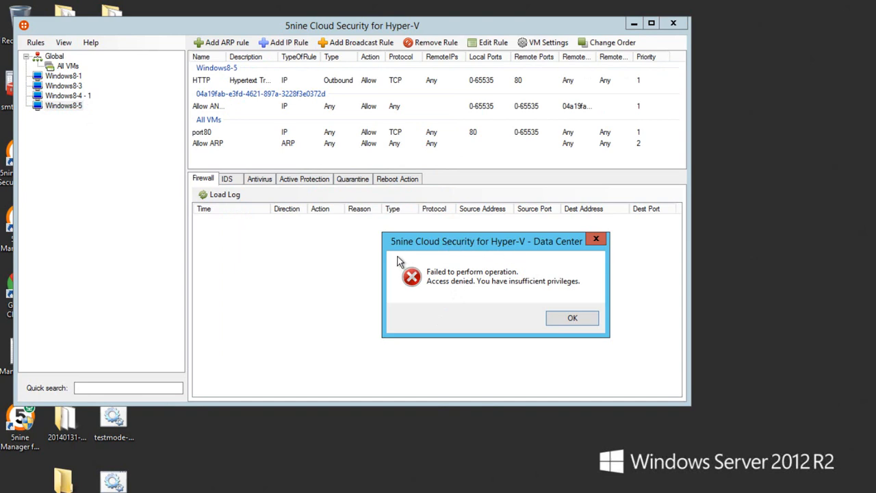
pyautogui.moveTo(564, 367)
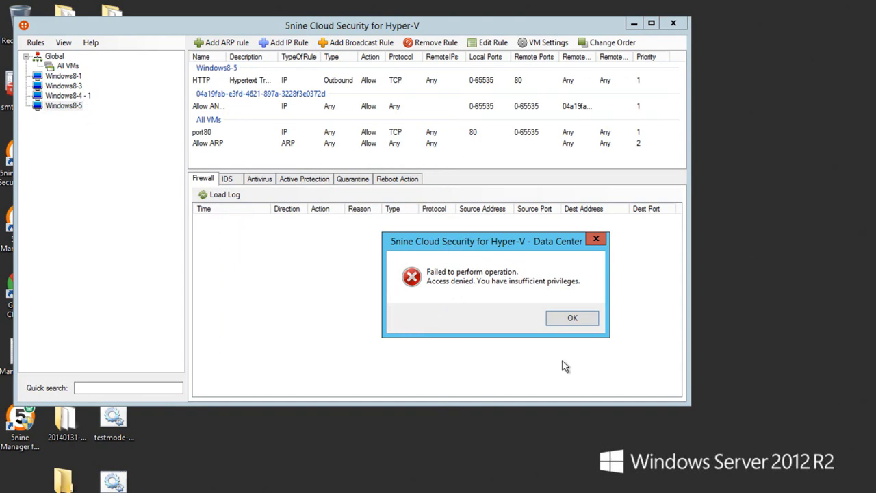
pyautogui.moveTo(638, 323)
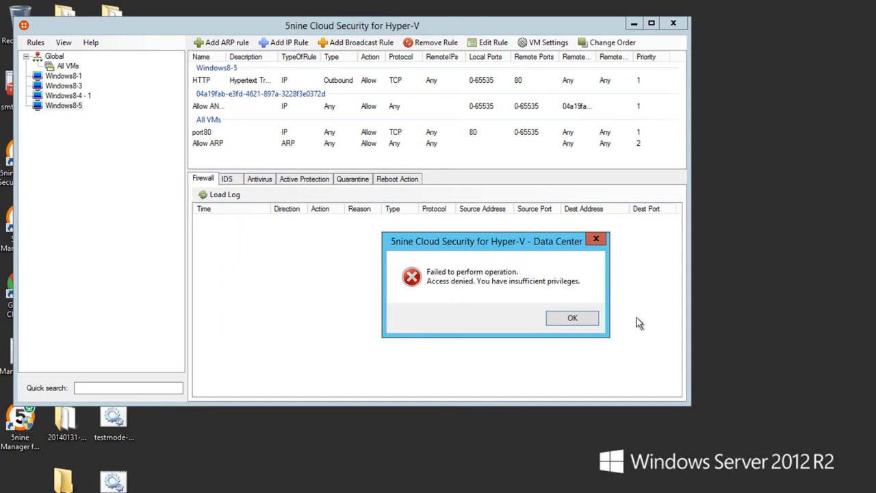
pyautogui.moveTo(625, 324)
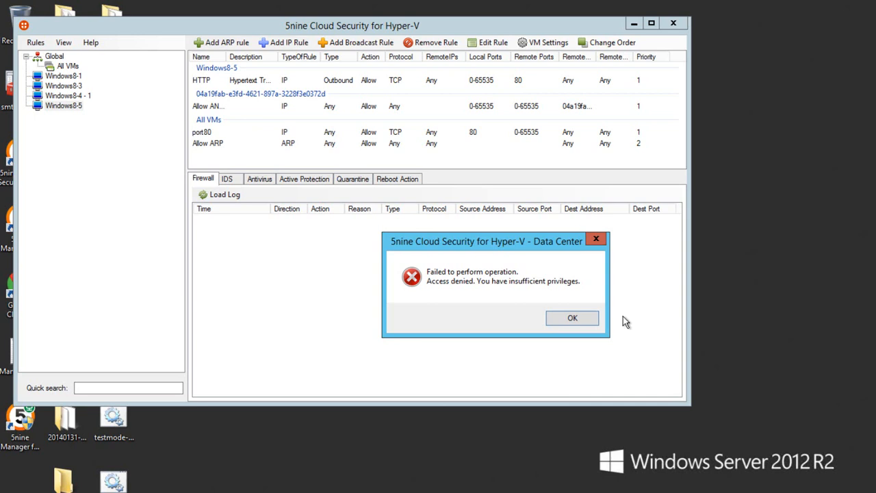
pyautogui.moveTo(602, 323)
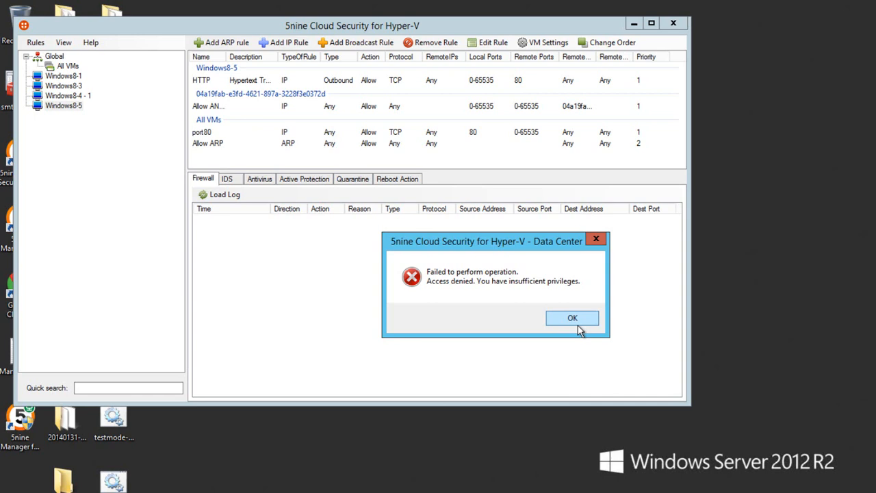
pyautogui.click(572, 318)
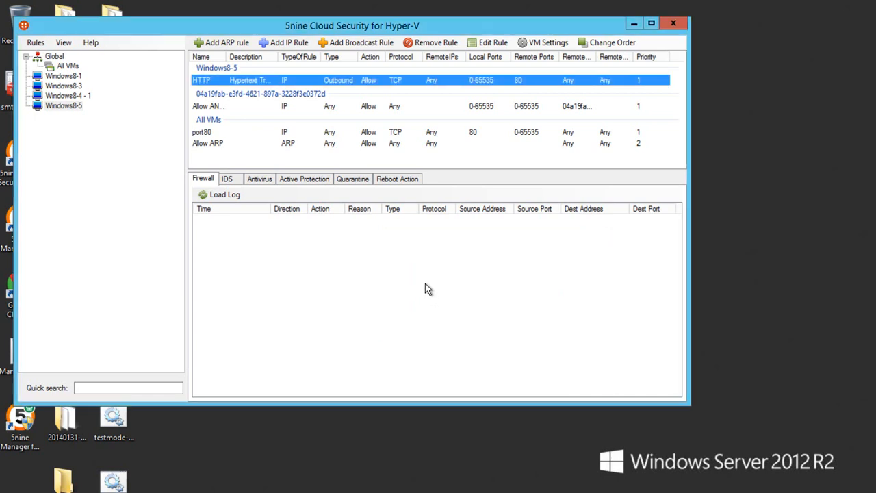
pyautogui.moveTo(445, 176)
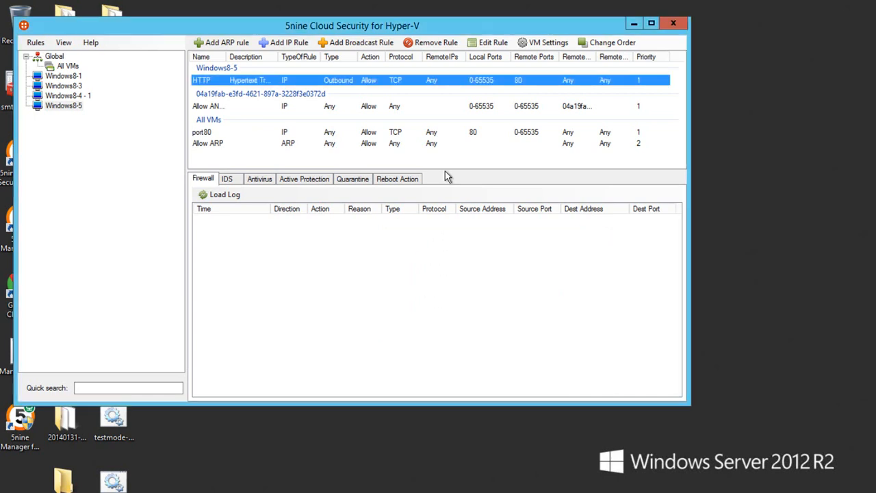